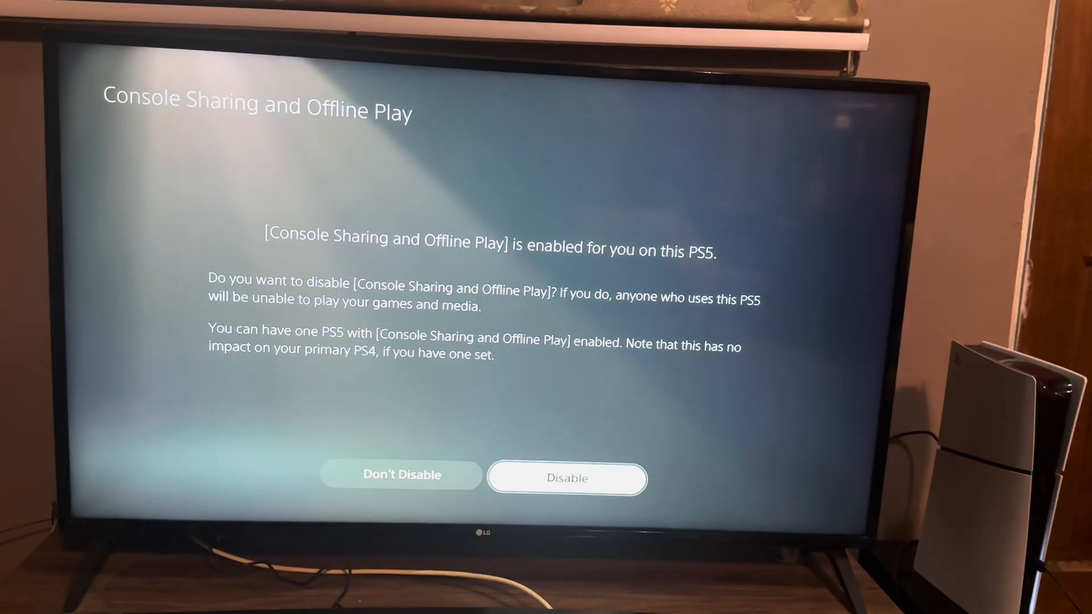
Confirm Disable to turn off Console Sharing and Offline Play for this PS5
{"action": "left_click", "coordinate": [567, 479]}
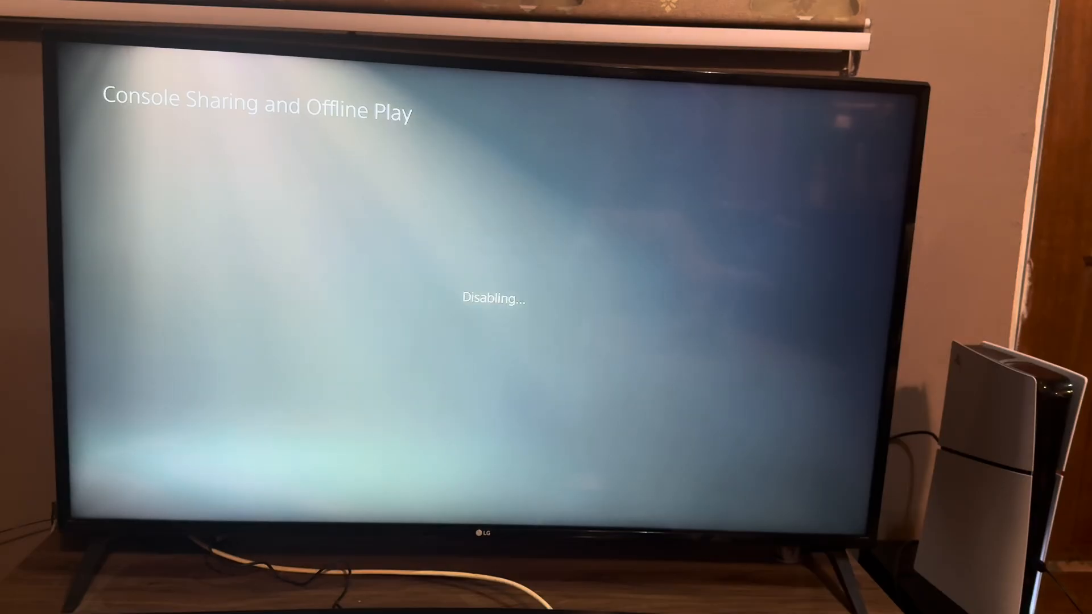